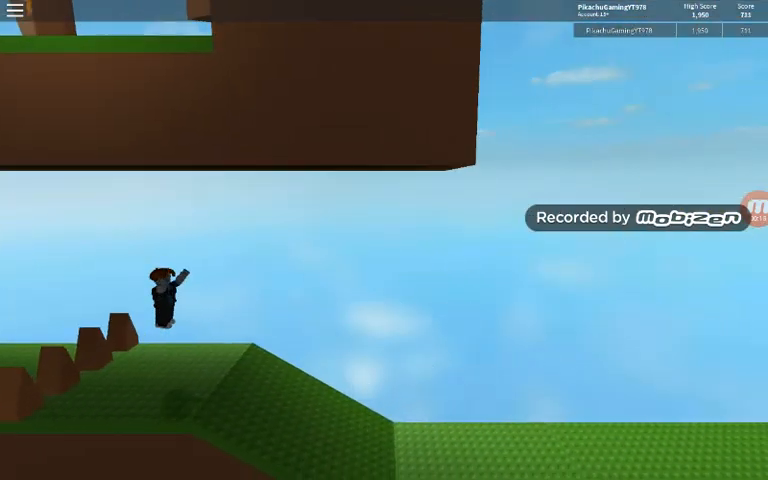
Leave the runner game after the 194-point run, cancelling once before confirming Leave.
{"action": "left_click", "coordinate": [16, 11]}
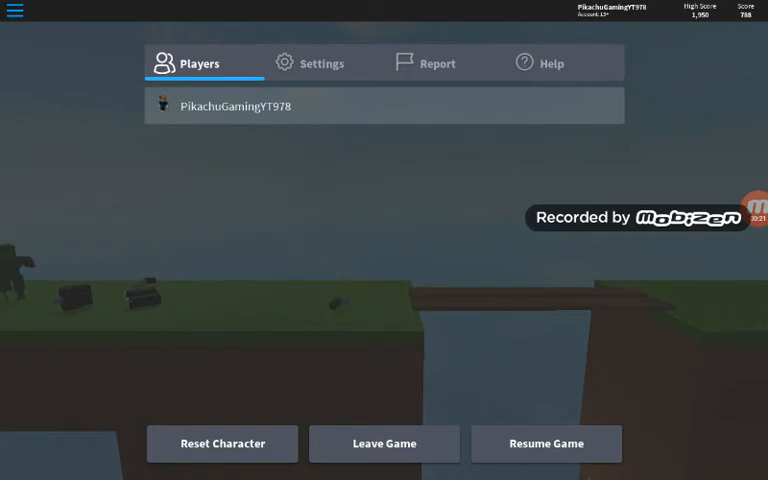
{"action": "left_click", "coordinate": [384, 443]}
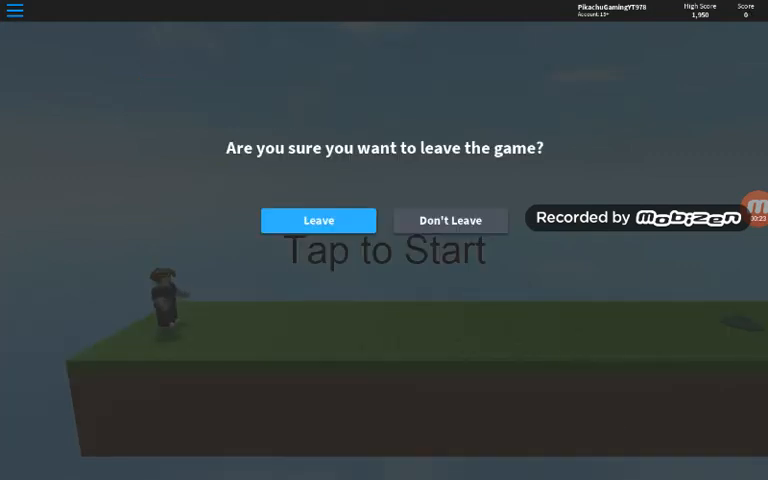
{"action": "left_click", "coordinate": [449, 220]}
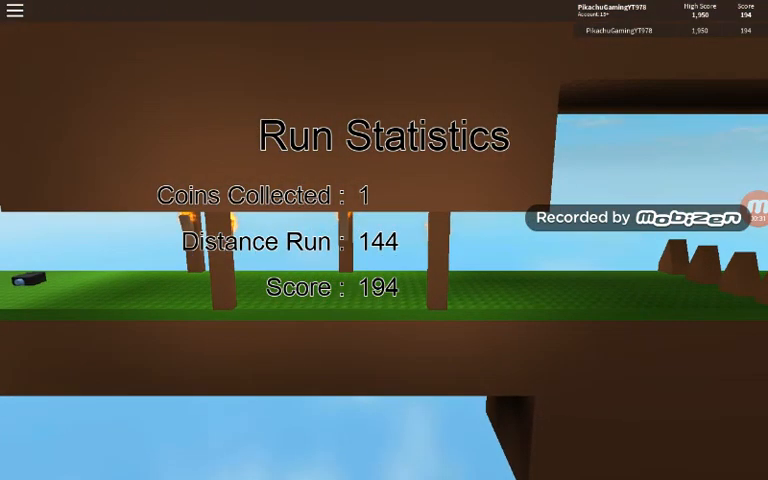
{"action": "left_click", "coordinate": [16, 11]}
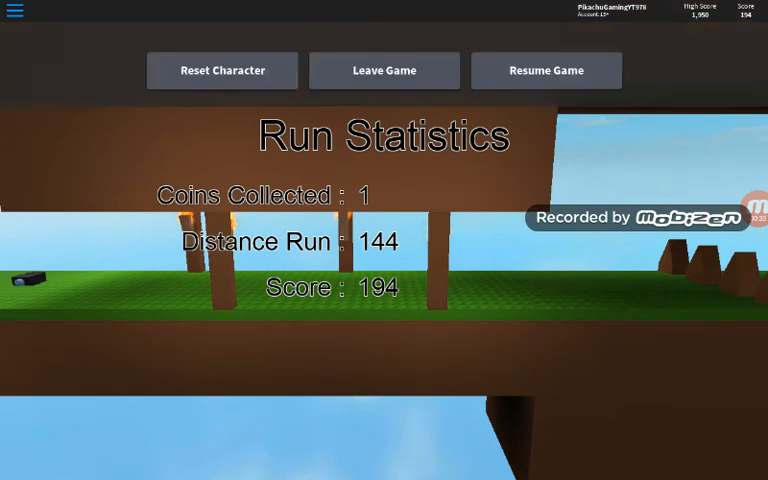
{"action": "left_click", "coordinate": [384, 70]}
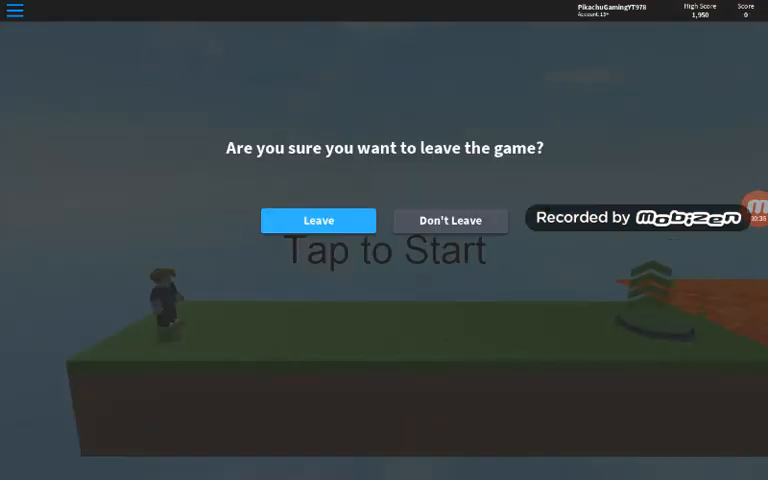
{"action": "left_click", "coordinate": [318, 220]}
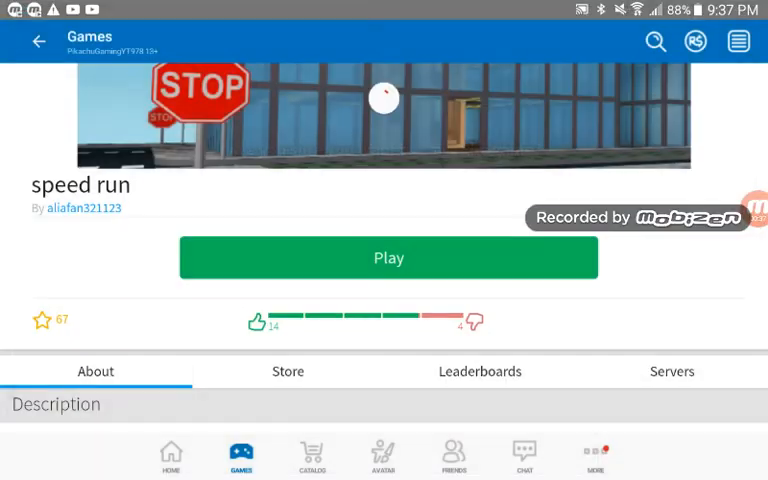
Return to the speed run results and scroll down to 'speed run # !!!!' by ktv30.
{"action": "left_click", "coordinate": [388, 257]}
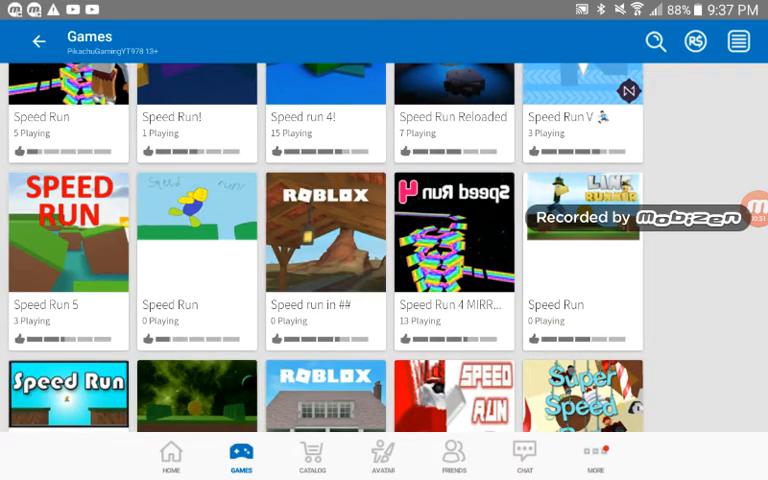
{"action": "scroll", "scroll_direction": "down", "scroll_amount": 3}
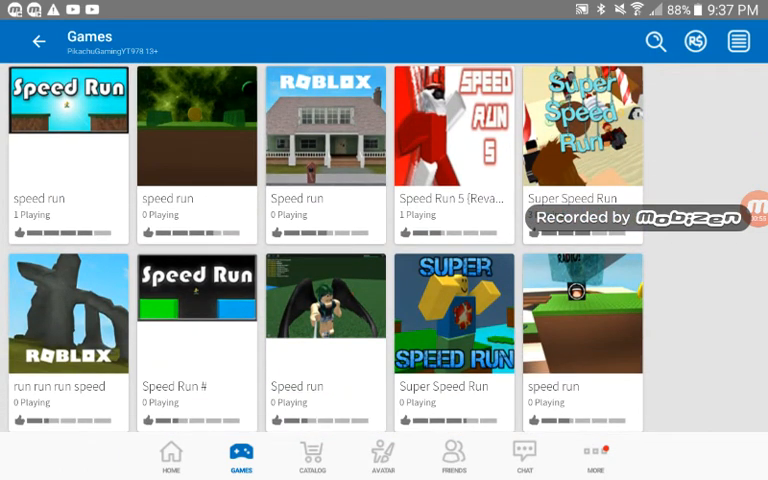
{"action": "scroll", "scroll_direction": "down", "scroll_amount": 3}
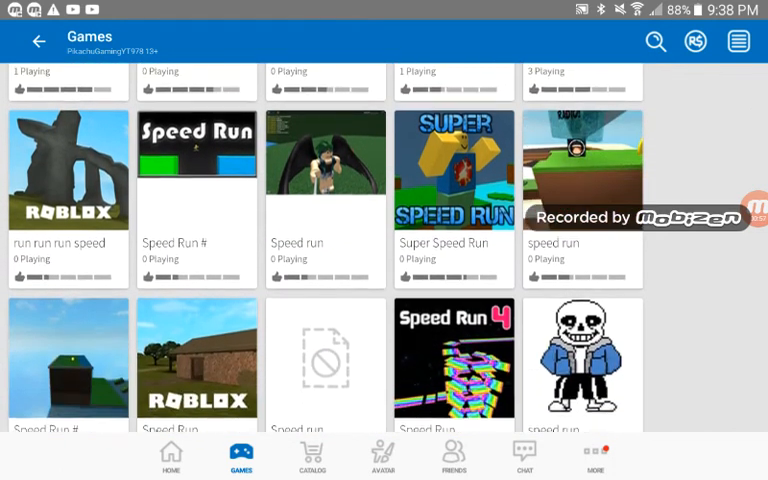
{"action": "scroll", "scroll_direction": "down", "scroll_amount": 3}
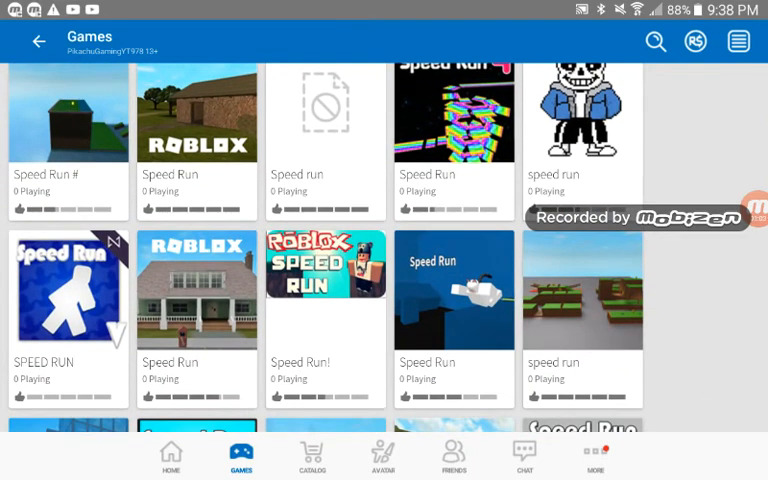
{"action": "scroll", "scroll_direction": "down", "scroll_amount": 3}
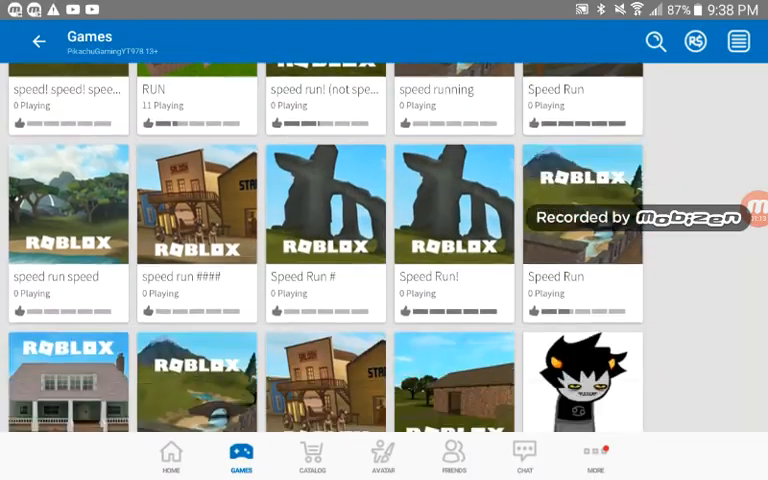
{"action": "scroll", "scroll_direction": "down", "scroll_amount": 3}
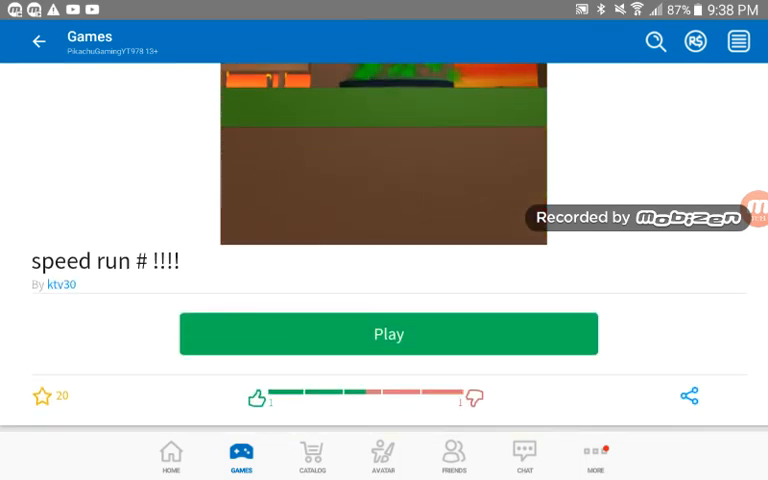
{"action": "left_click", "coordinate": [388, 333]}
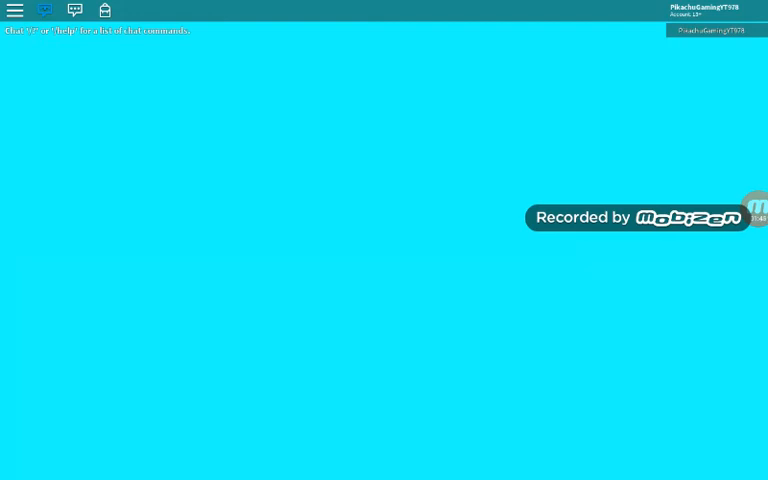
{"action": "left_click", "coordinate": [75, 10]}
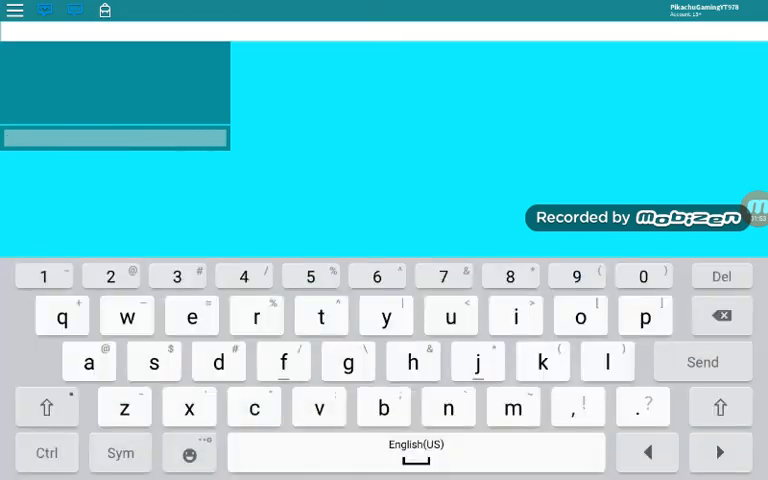
{"action": "left_click", "coordinate": [120, 452]}
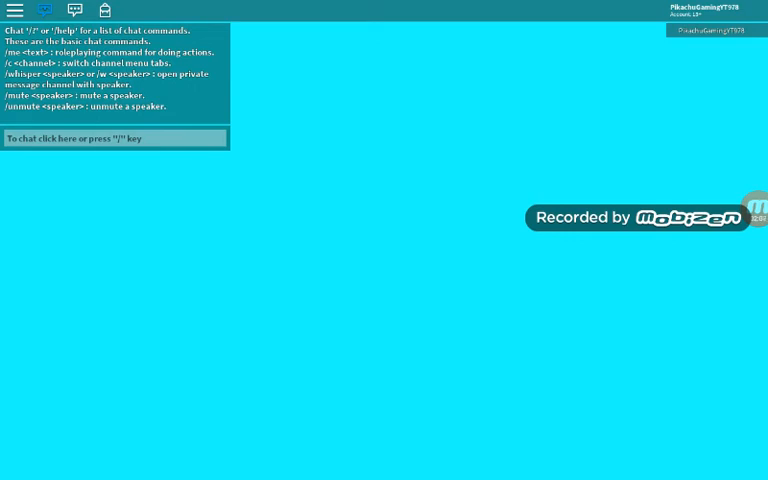
{"action": "left_click", "coordinate": [15, 9]}
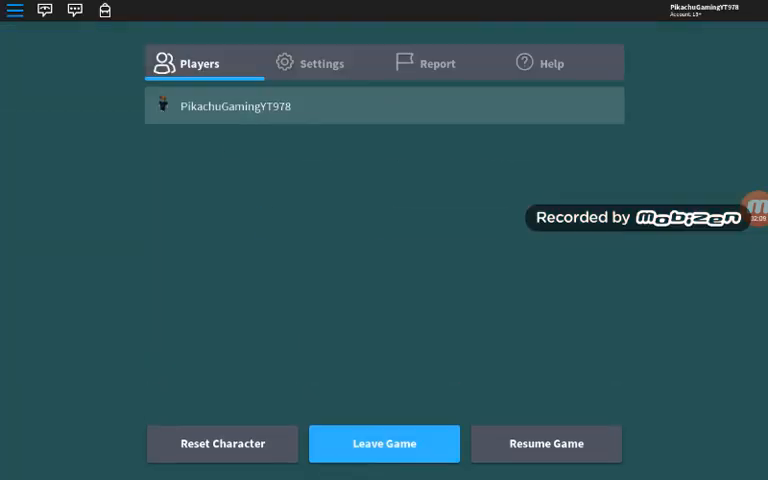
{"action": "left_click", "coordinate": [383, 443]}
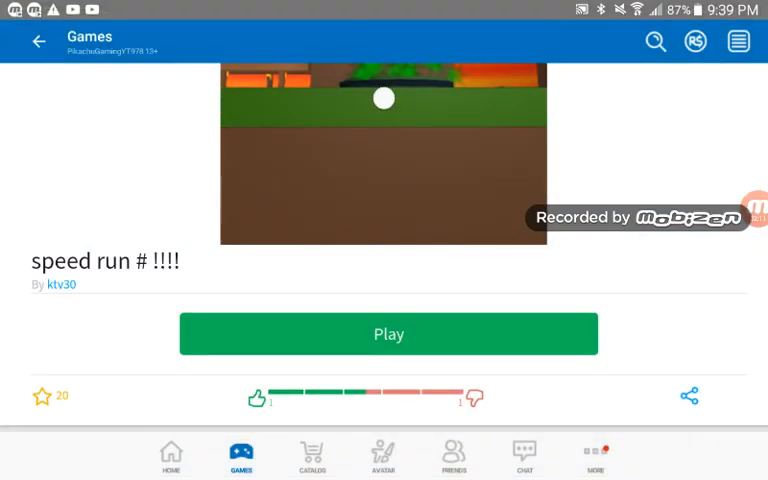
Go back to the speed run results and scroll down to the Super Speed Run tile.
{"action": "left_click", "coordinate": [388, 333]}
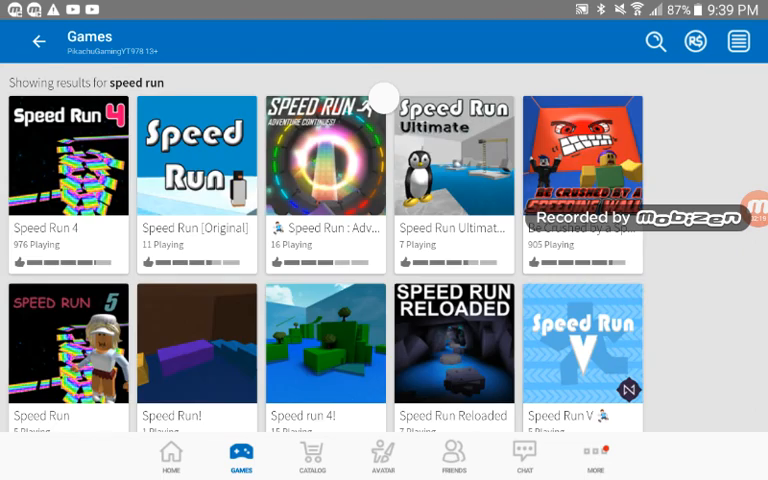
{"action": "scroll", "scroll_direction": "down", "scroll_amount": 3}
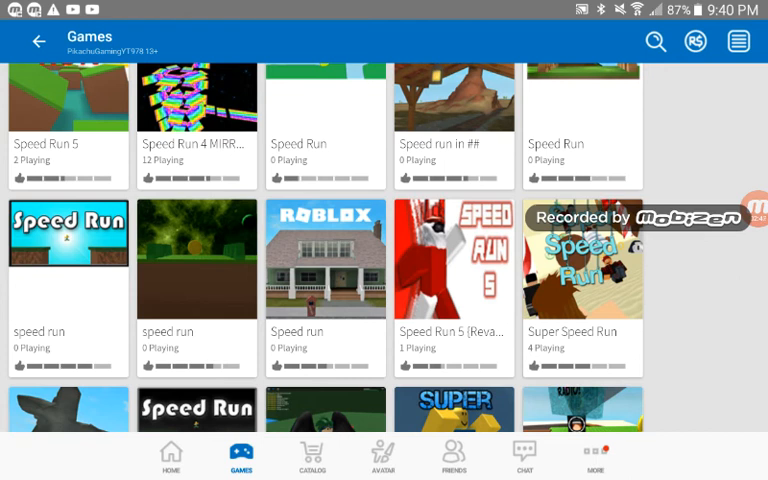
{"action": "scroll", "scroll_direction": "down", "scroll_amount": 3}
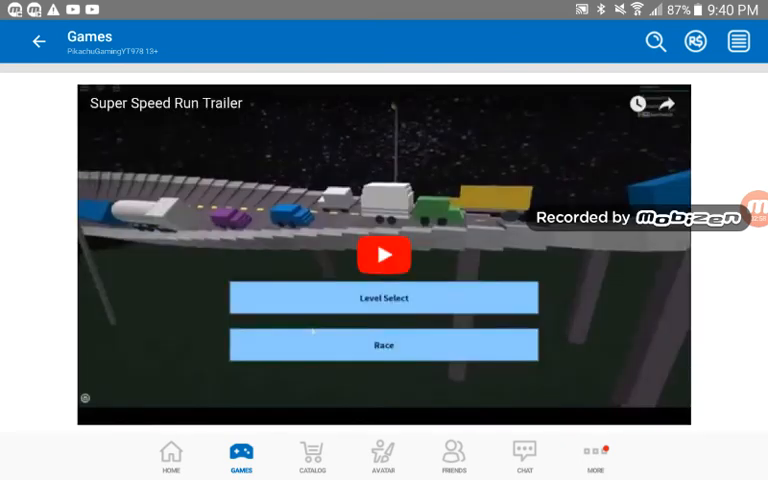
Join Super Speed Run and launch Easy Pack level 1, Greenlands.
{"action": "scroll", "scroll_direction": "down", "scroll_amount": 3}
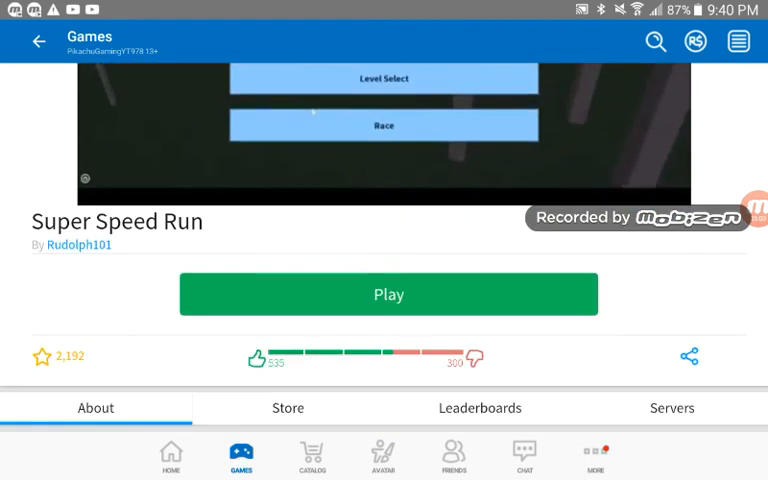
{"action": "left_click", "coordinate": [388, 294]}
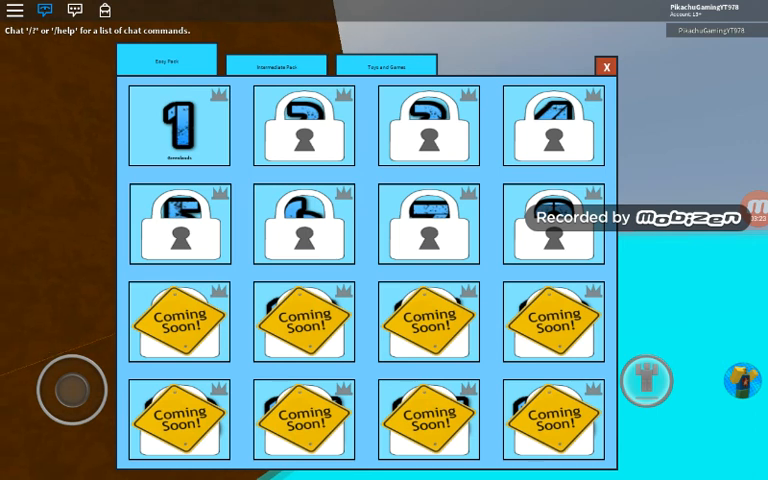
{"action": "left_click", "coordinate": [179, 125]}
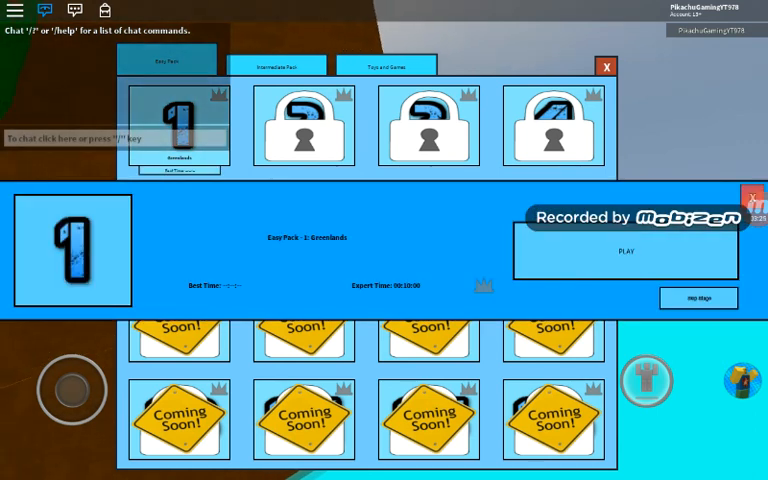
{"action": "left_click", "coordinate": [625, 251]}
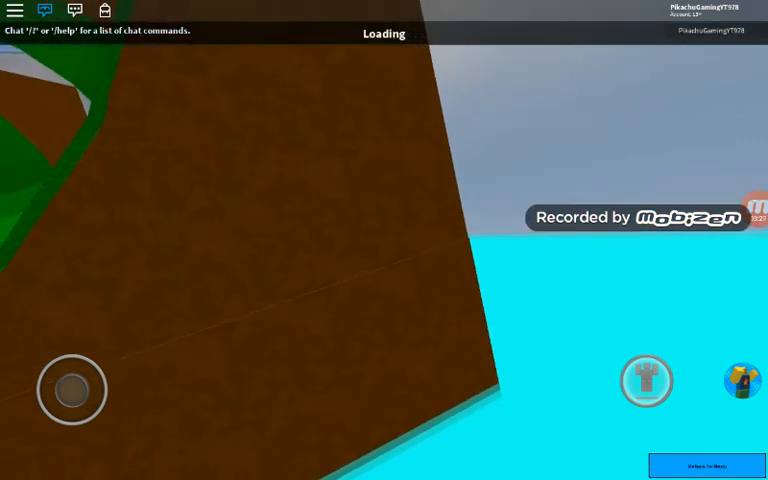